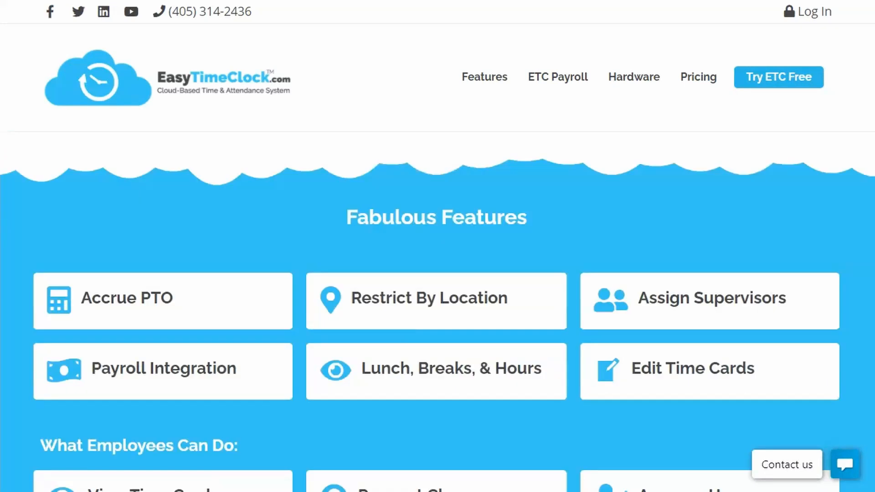
- Scroll the features page to the footer, then return to the top of the home page
{"action": "scroll", "scroll_direction": "down", "scroll_amount": 3}
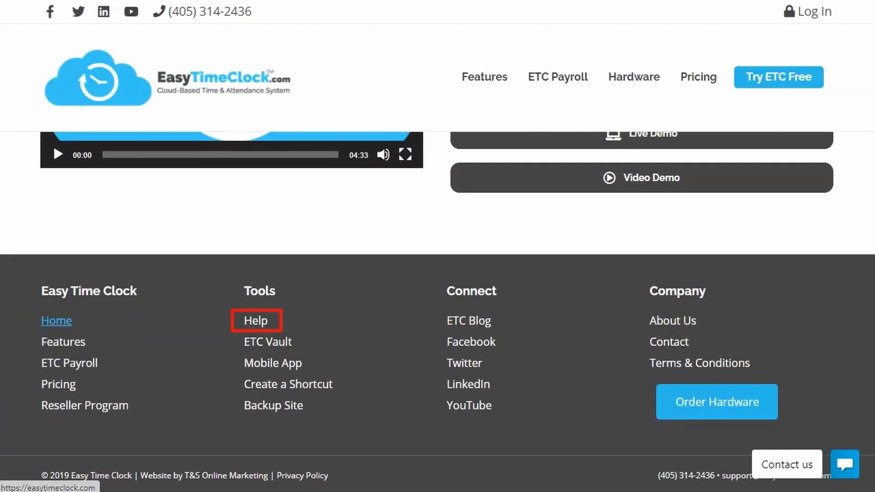
{"action": "left_click", "coordinate": [255, 321]}
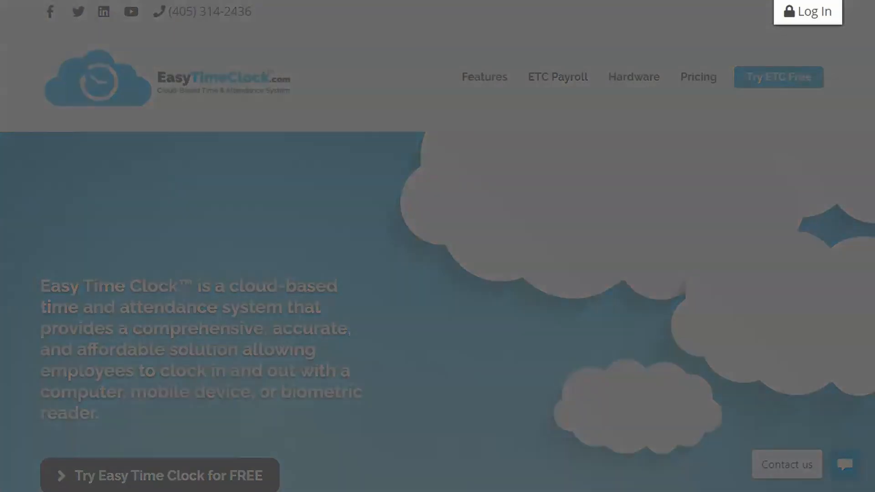
- Log in to company 'unico' as Admin after trying List Log In and returning to Standard
{"action": "left_click", "coordinate": [814, 11]}
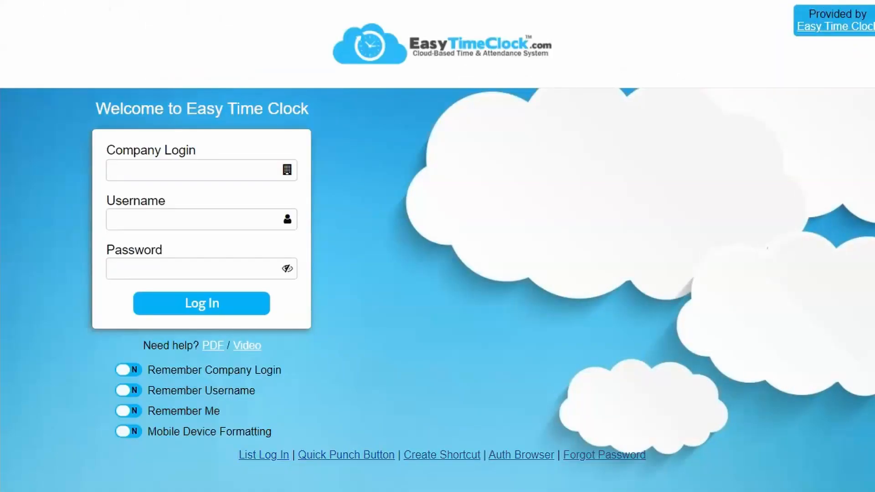
{"action": "left_click", "coordinate": [441, 454]}
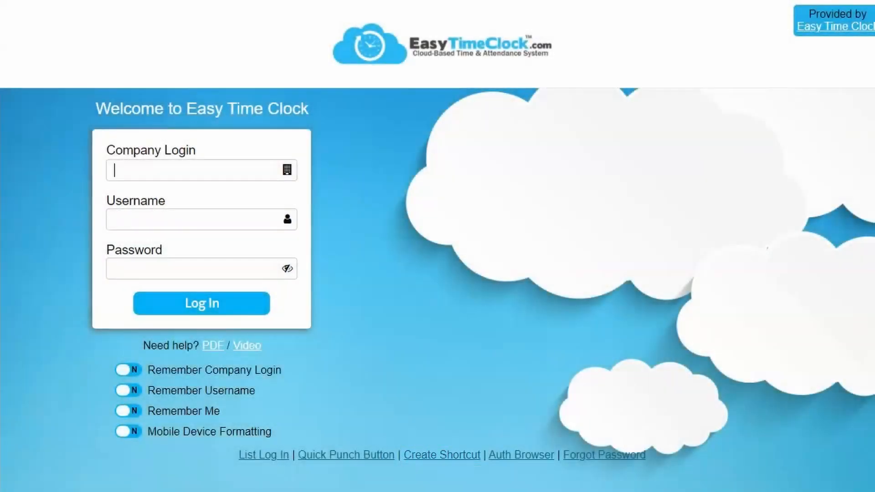
{"action": "type", "text": "unico"}
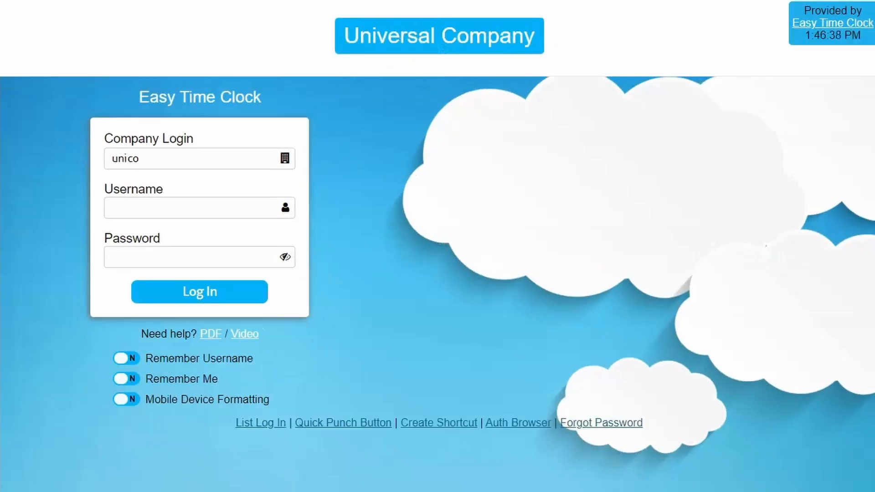
{"action": "left_click", "coordinate": [260, 423]}
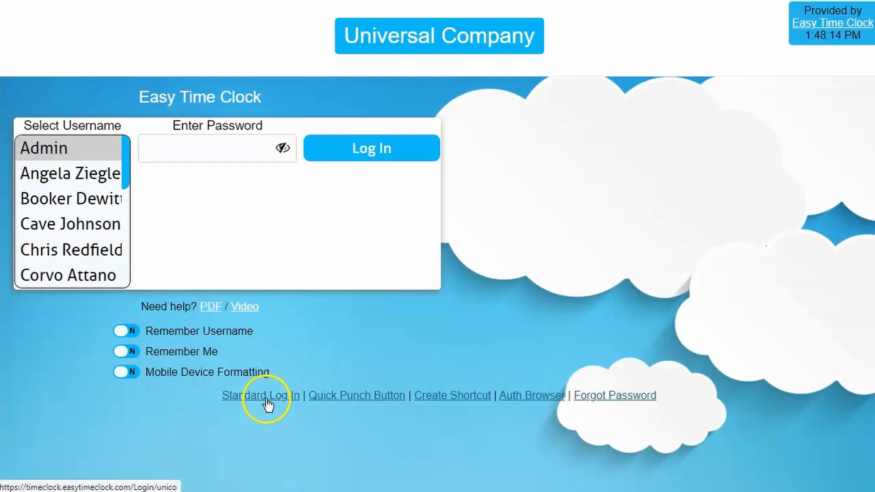
{"action": "left_click", "coordinate": [262, 395]}
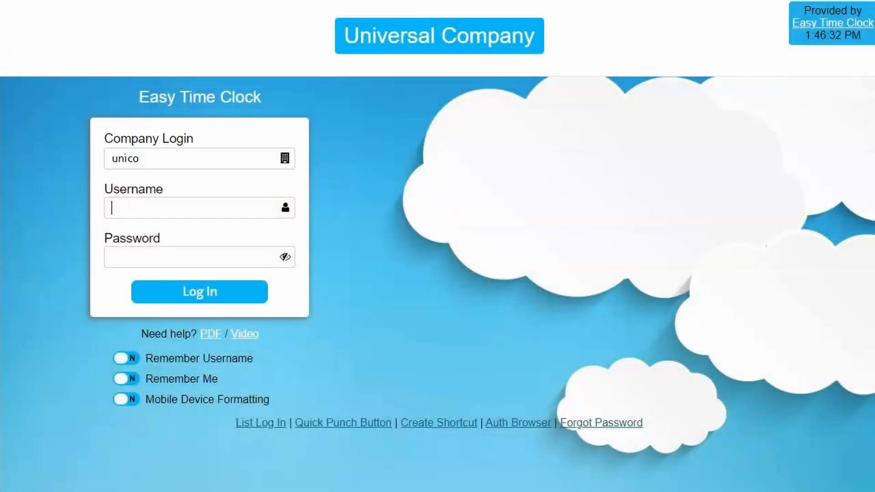
{"action": "left_click", "coordinate": [199, 292]}
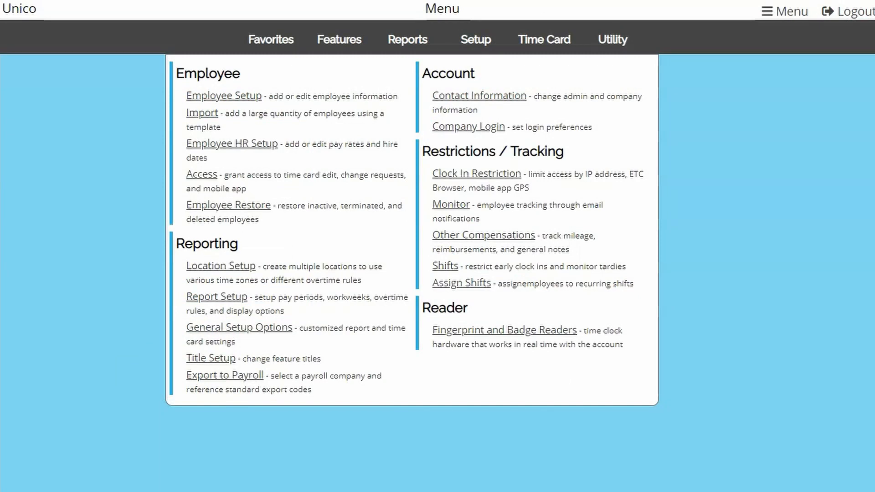
- Browse the admin menu's Features and Time Card tabs, then open List Log In
{"action": "left_click", "coordinate": [339, 44]}
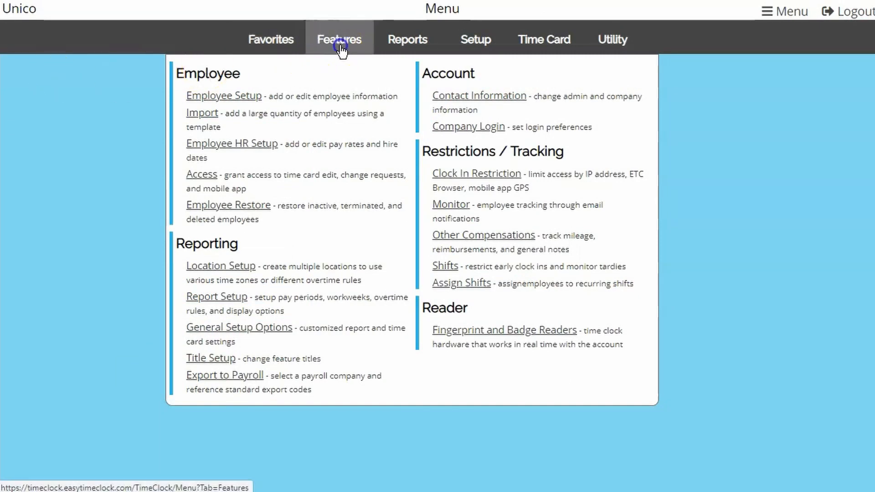
{"action": "left_click", "coordinate": [544, 40]}
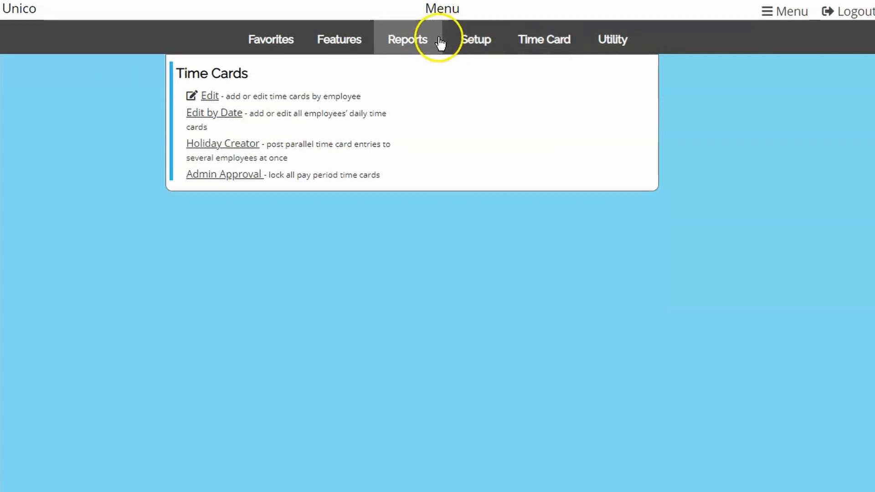
{"action": "left_click", "coordinate": [407, 40]}
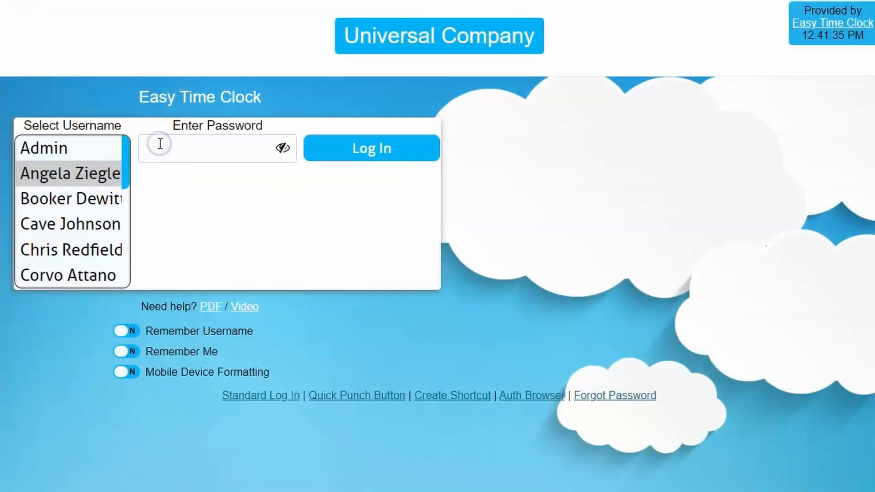
- Enter the employee's password and clock in to the Front Desk project
{"action": "left_click", "coordinate": [371, 148]}
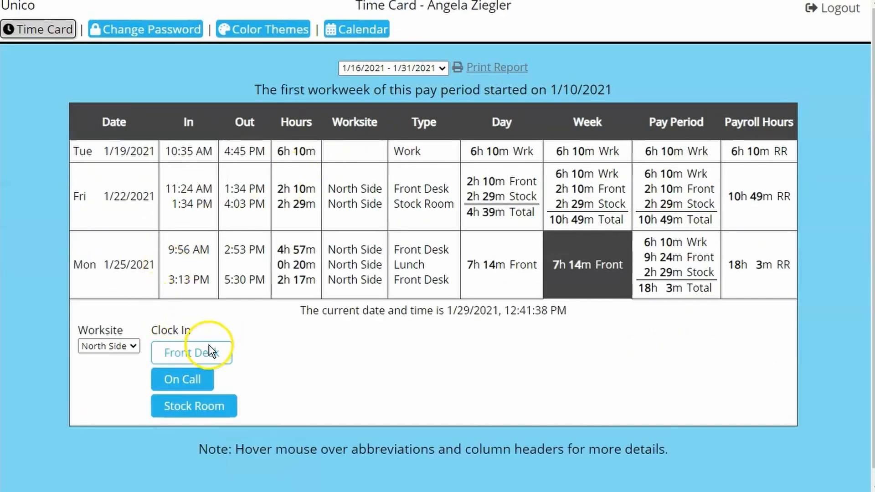
{"action": "left_click", "coordinate": [192, 353]}
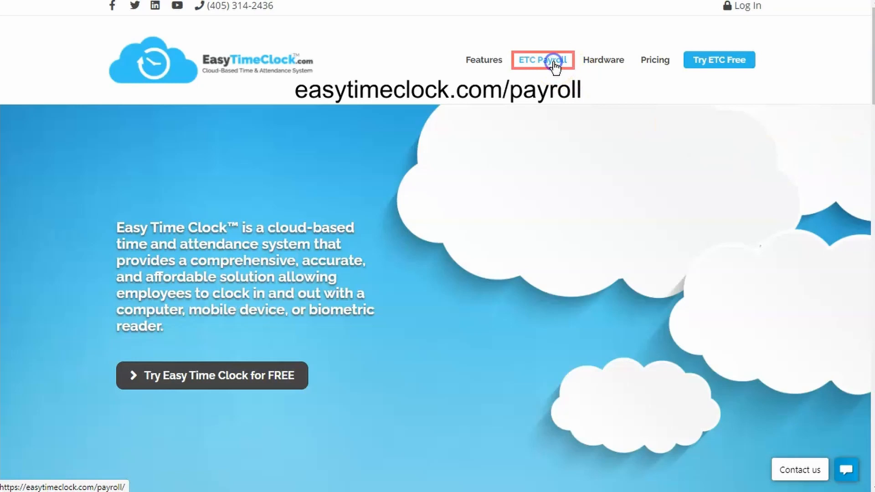
- Open the ETC Payroll product page on the website
{"action": "left_click", "coordinate": [552, 63]}
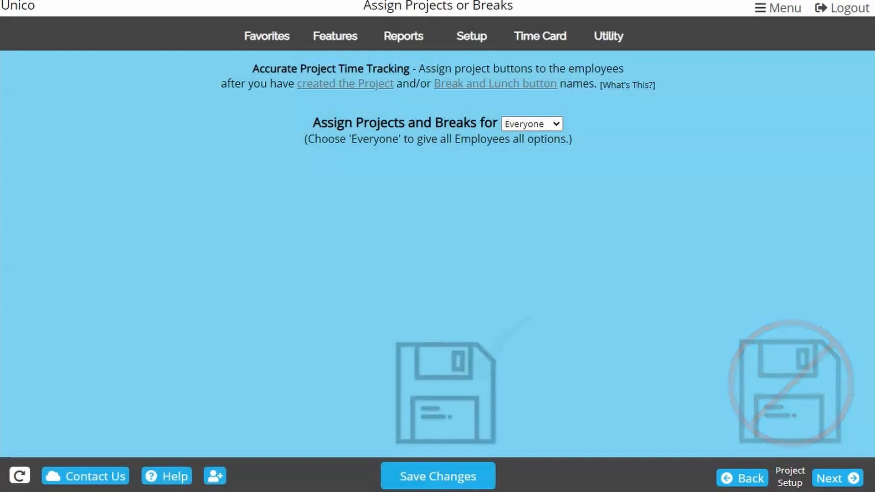
- Open Time Card > Edit by Date to view the 02/01/2021 entries
{"action": "left_click", "coordinate": [438, 476]}
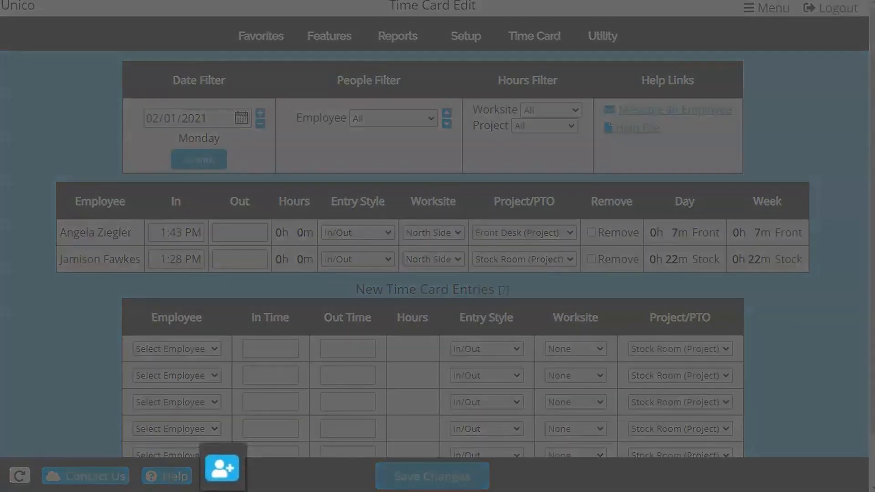
- View the Setup Map from the Add Employee icon, then open the main Menu
{"action": "left_click", "coordinate": [224, 473]}
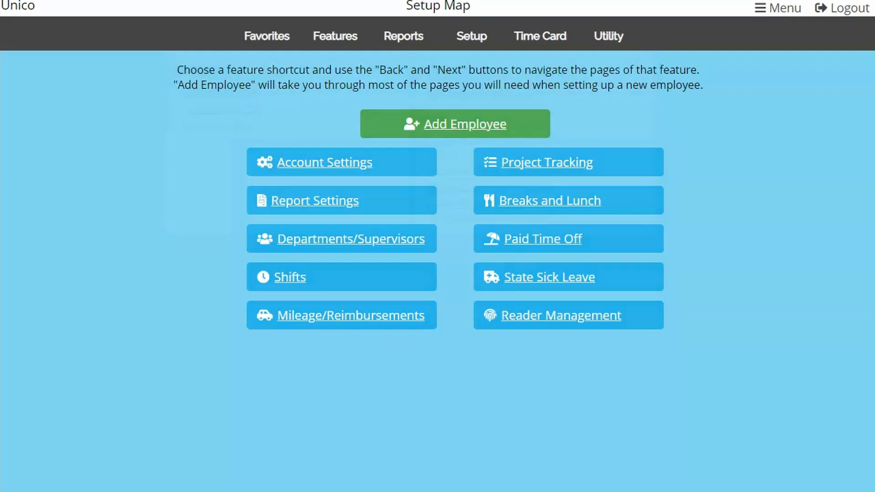
{"action": "left_click", "coordinate": [778, 9]}
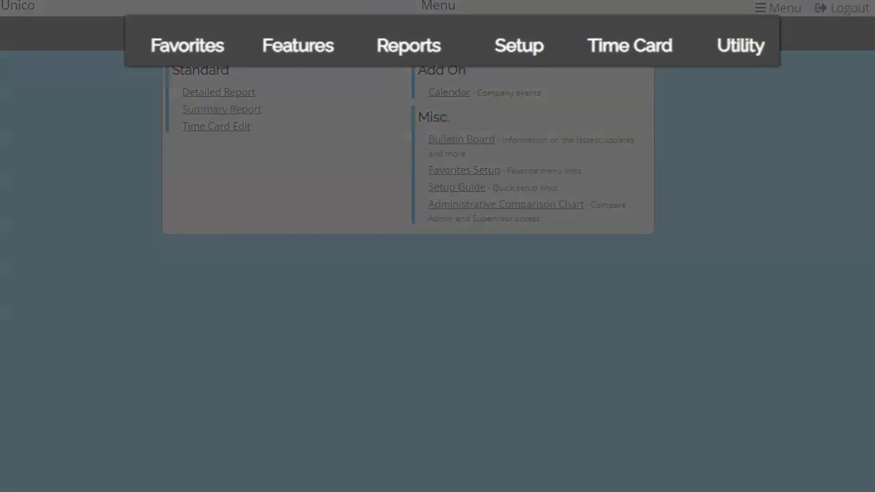
- Browse the Features, Setup, Time Card, Reports and Utility tabs, ending on Setup
{"action": "left_click", "coordinate": [335, 35]}
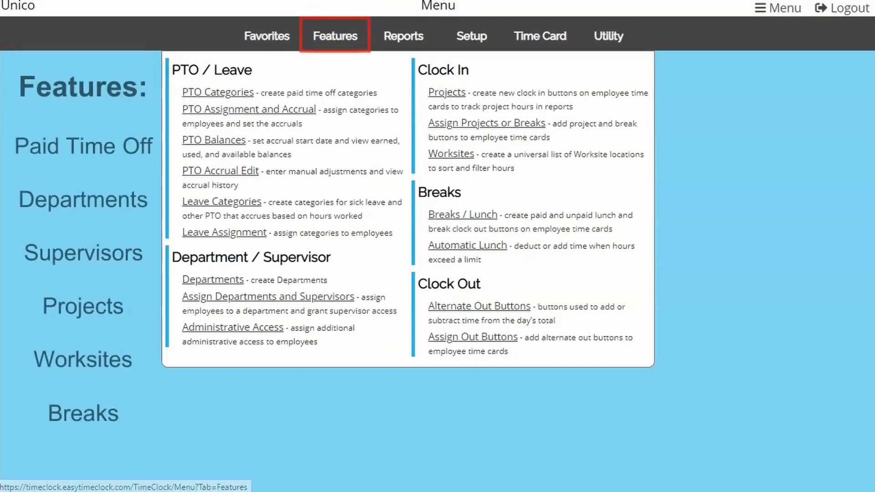
{"action": "left_click", "coordinate": [471, 35]}
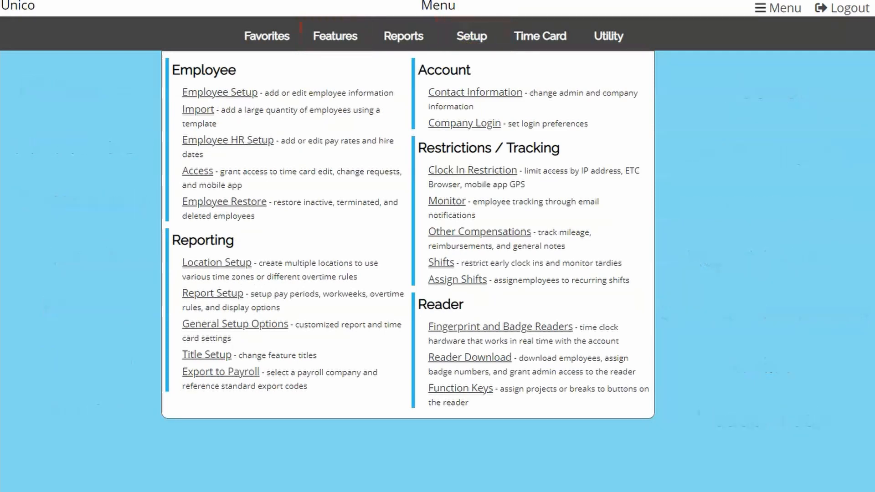
{"action": "left_click", "coordinate": [539, 36]}
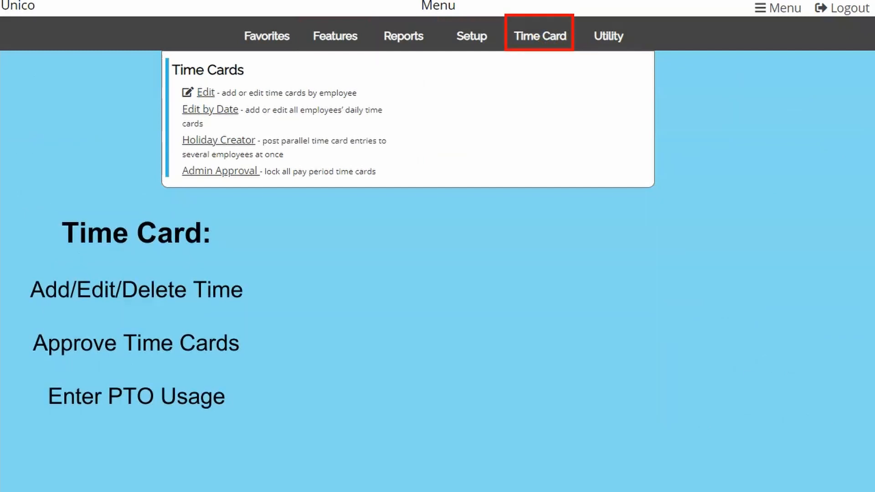
{"action": "left_click", "coordinate": [402, 36]}
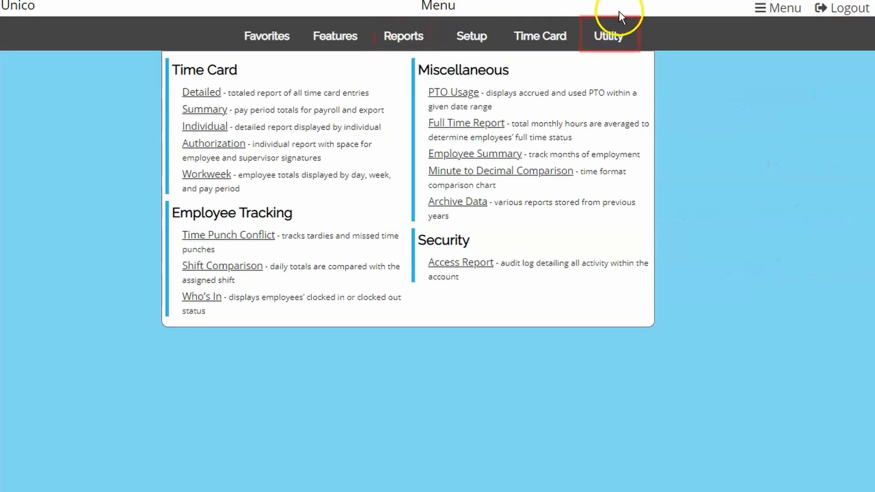
{"action": "left_click", "coordinate": [609, 36]}
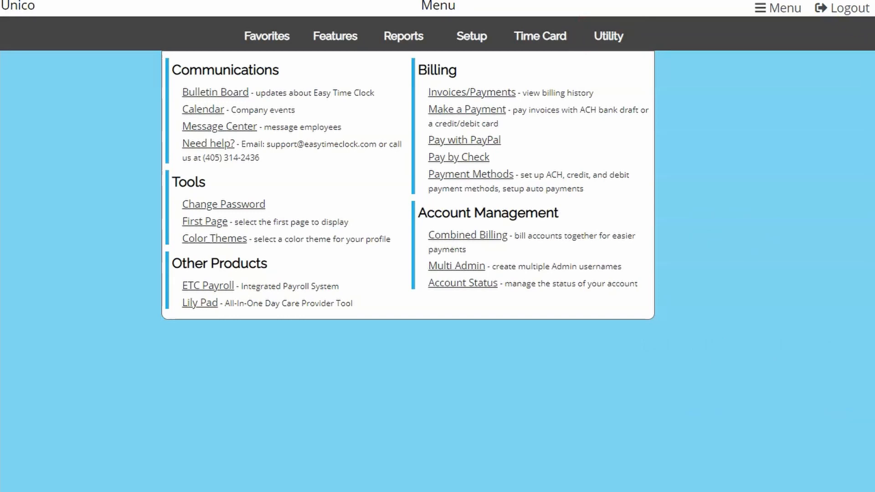
{"action": "left_click", "coordinate": [471, 36]}
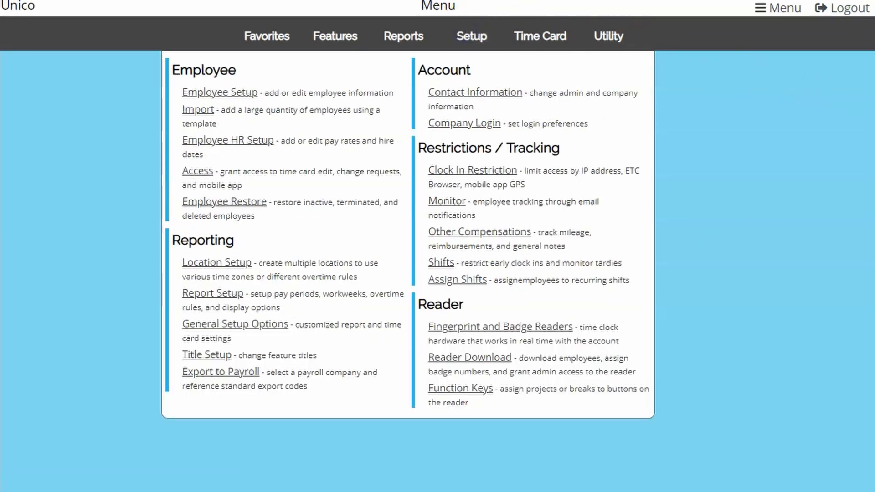
{"action": "mouse_move", "coordinate": [219, 92]}
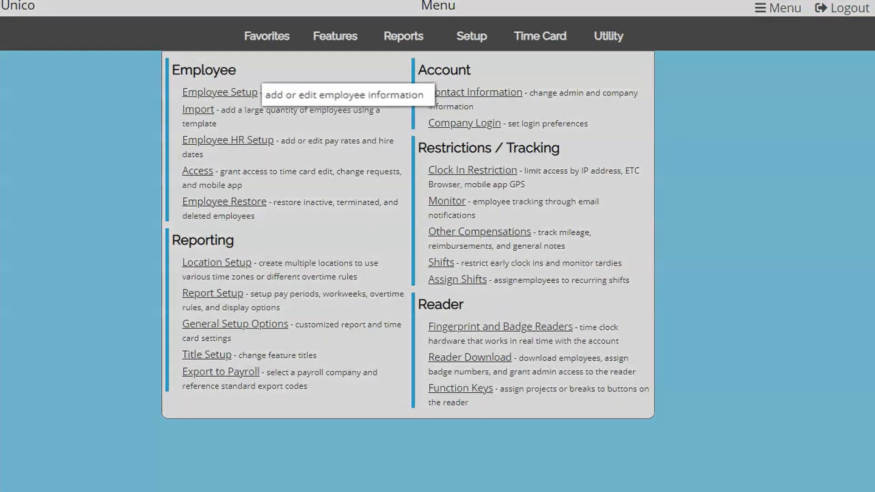